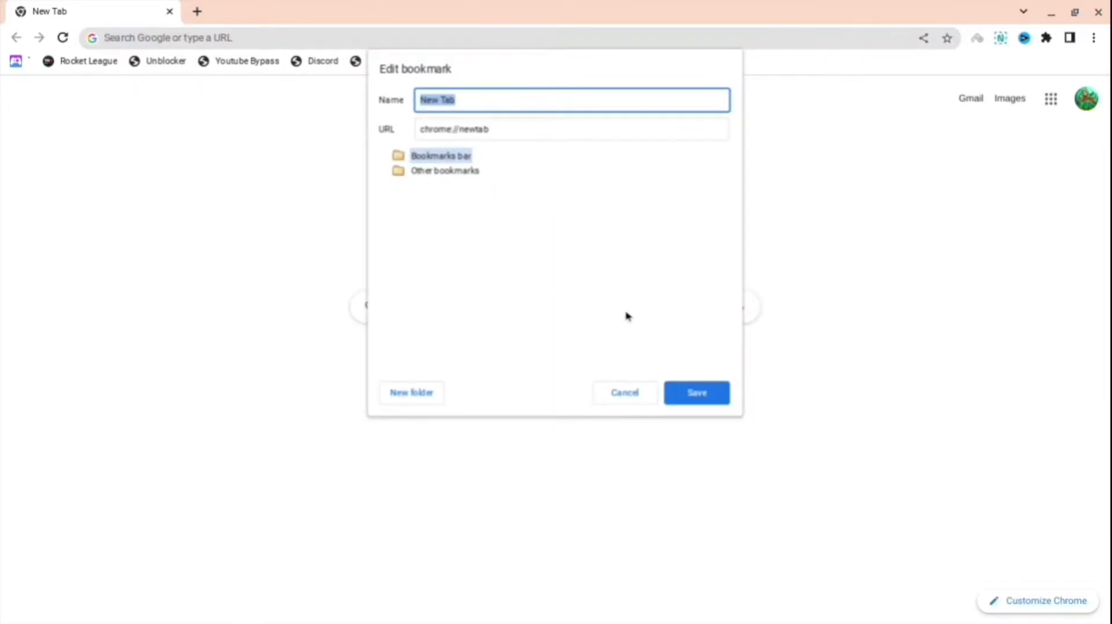
type("Disable")
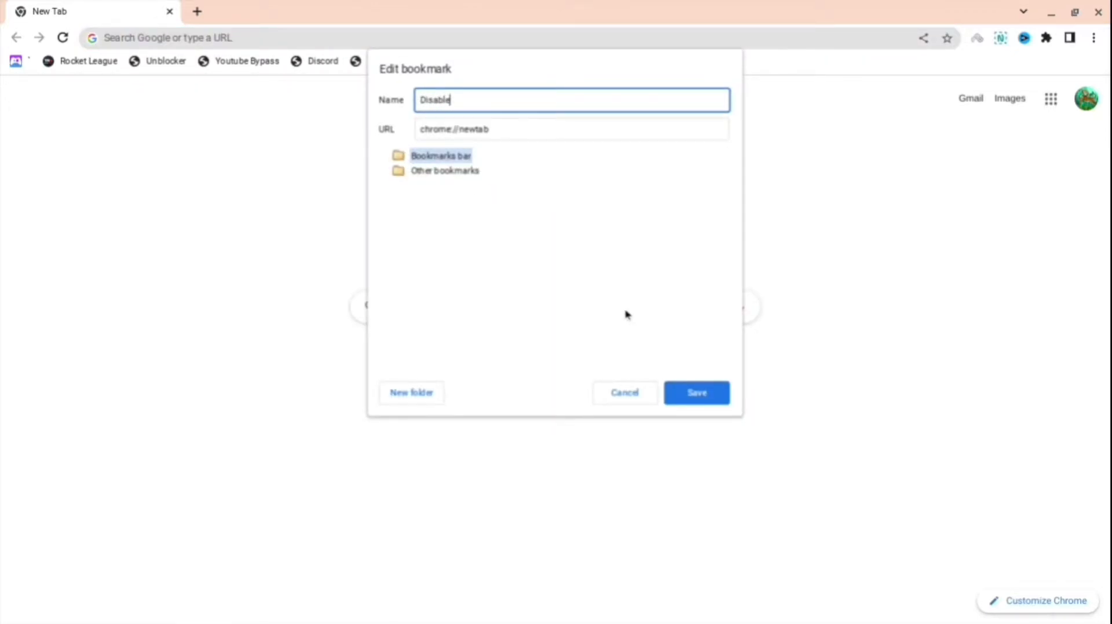
type("Extensions")
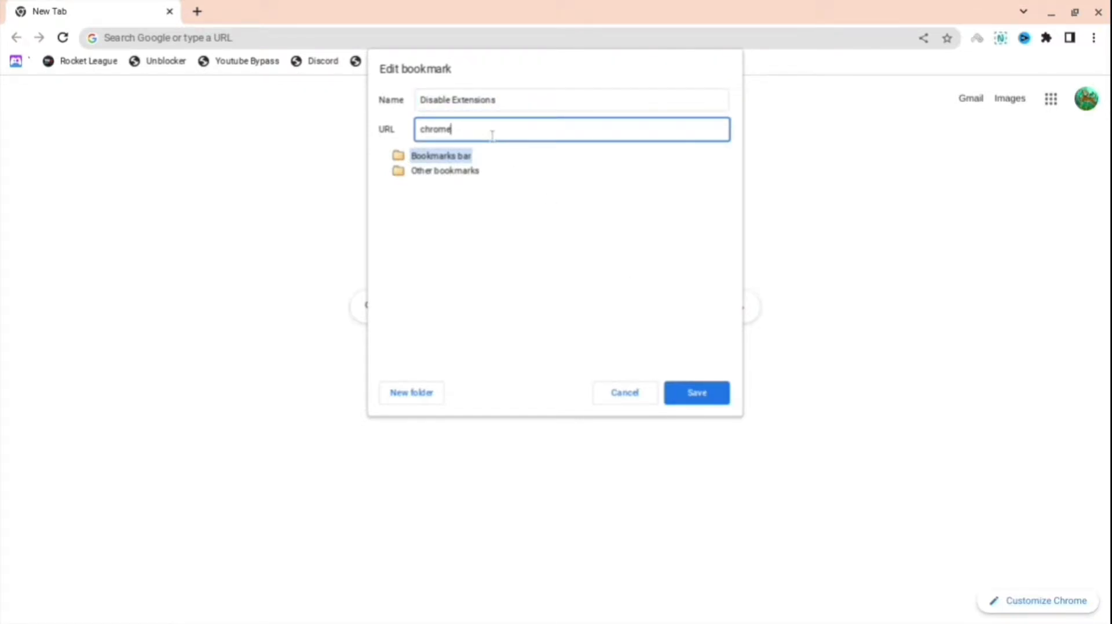
type("https://fognetwork.github.io/Ingot/")
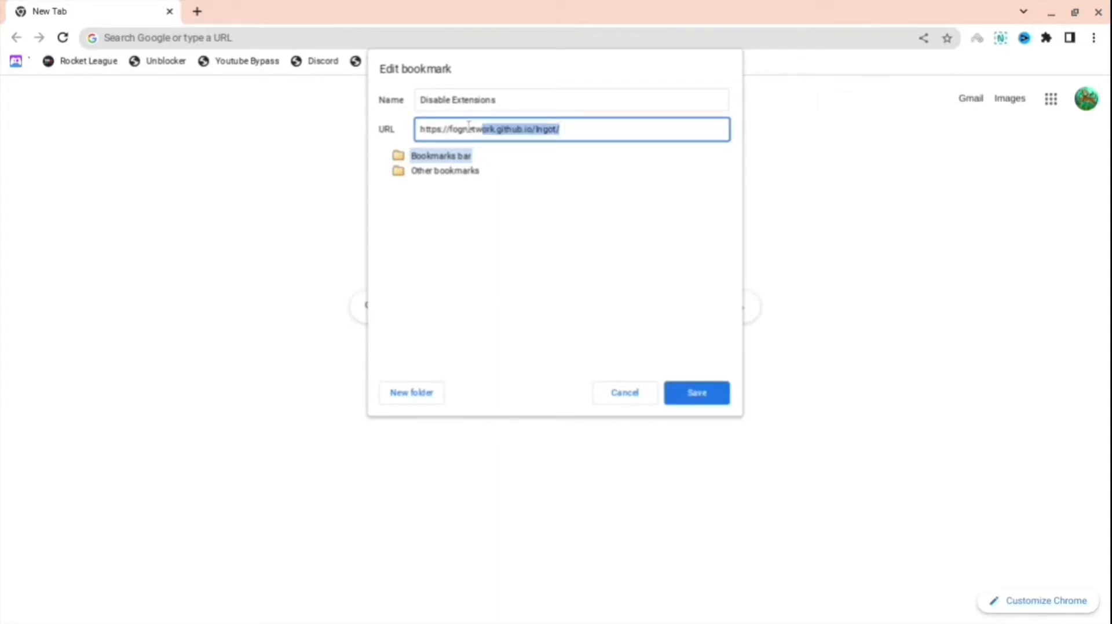
left_click(697, 393)
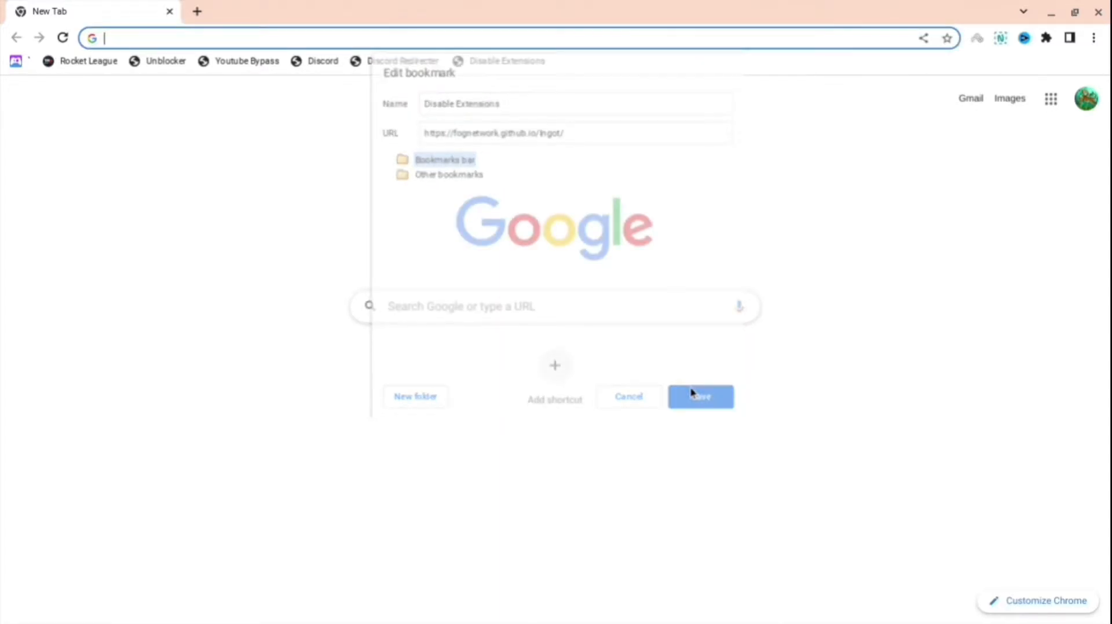
- Open the Ingot page from the bookmark and drag Launch Ingot onto the bookmarks bar
left_click(701, 397)
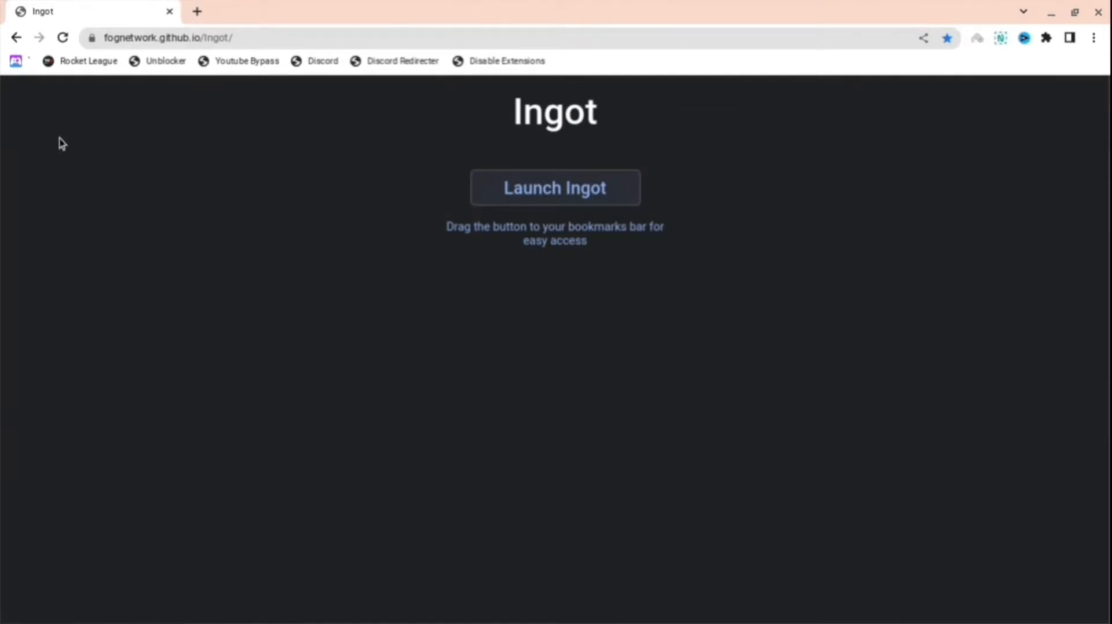
mouse_move(573, 199)
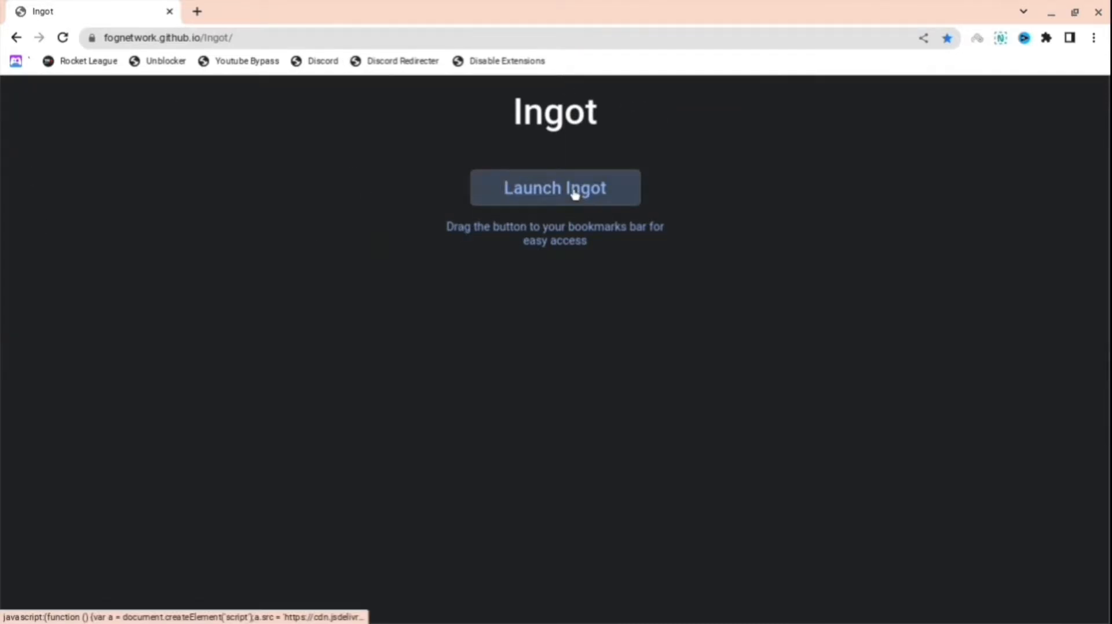
left_click_drag(555, 187, 649, 181)
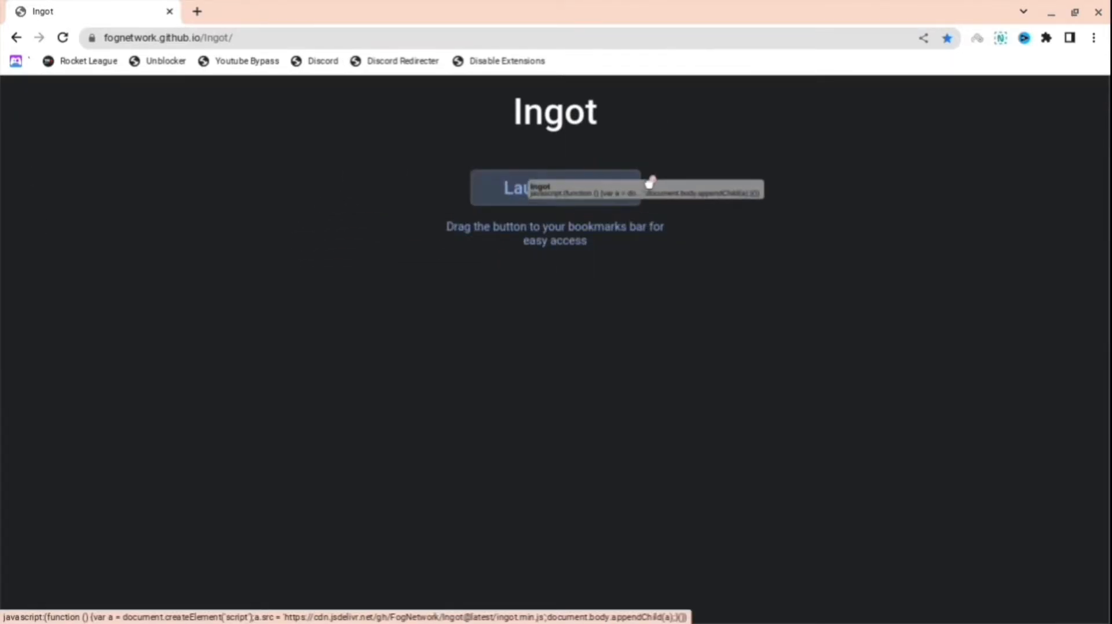
left_click_drag(555, 187, 586, 60)
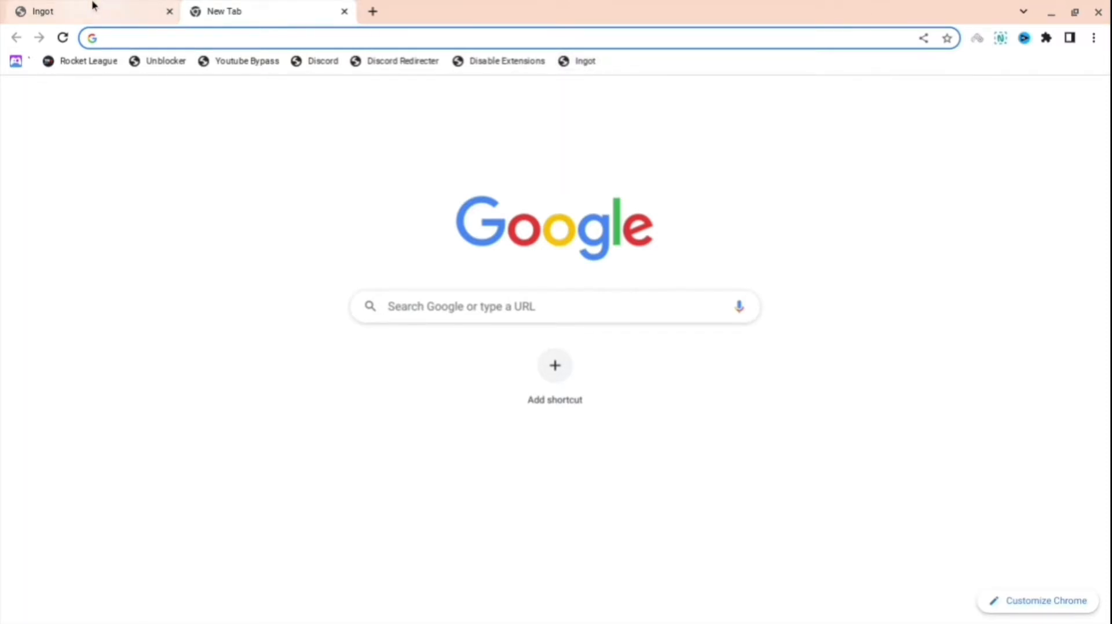
- Launch Ingot, follow the redirect to the web store, run the bookmarklet, then switch tabs
left_click(40, 11)
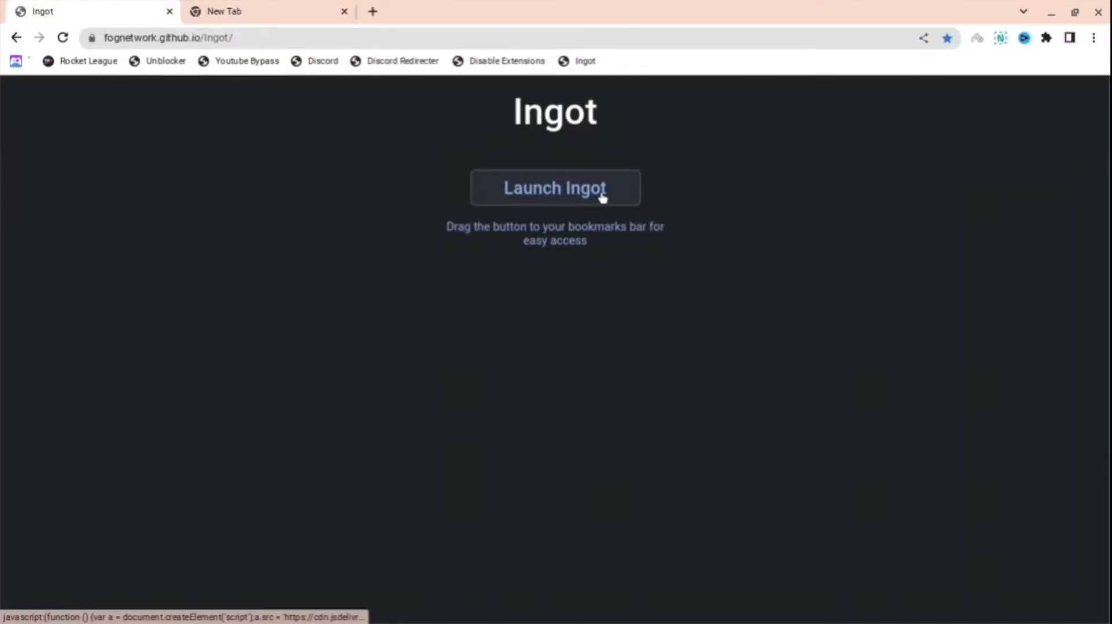
left_click(582, 61)
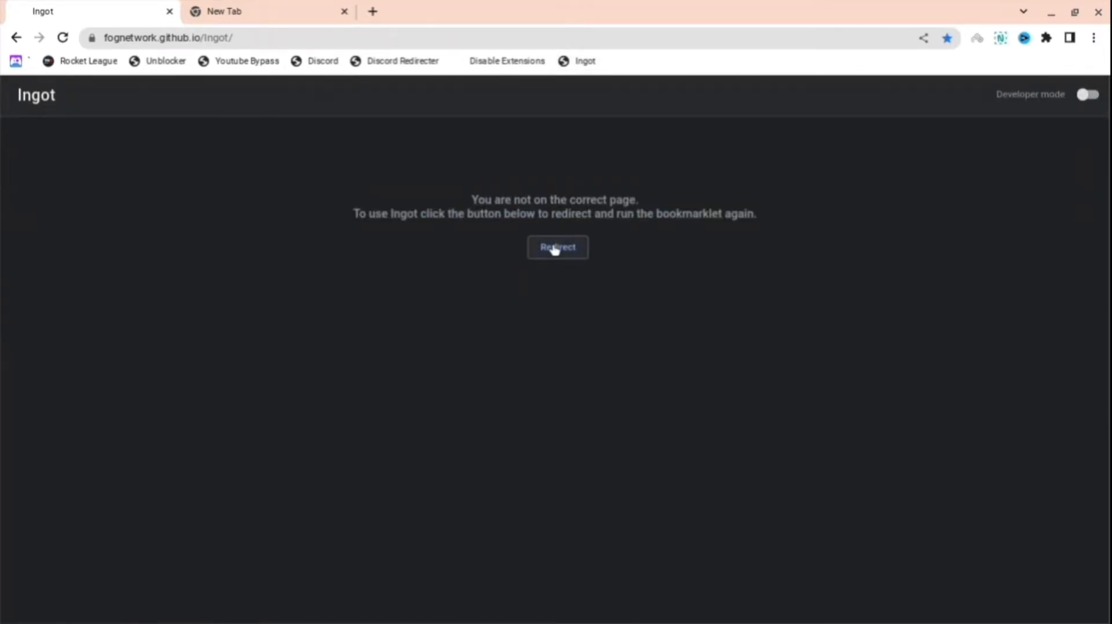
left_click(557, 248)
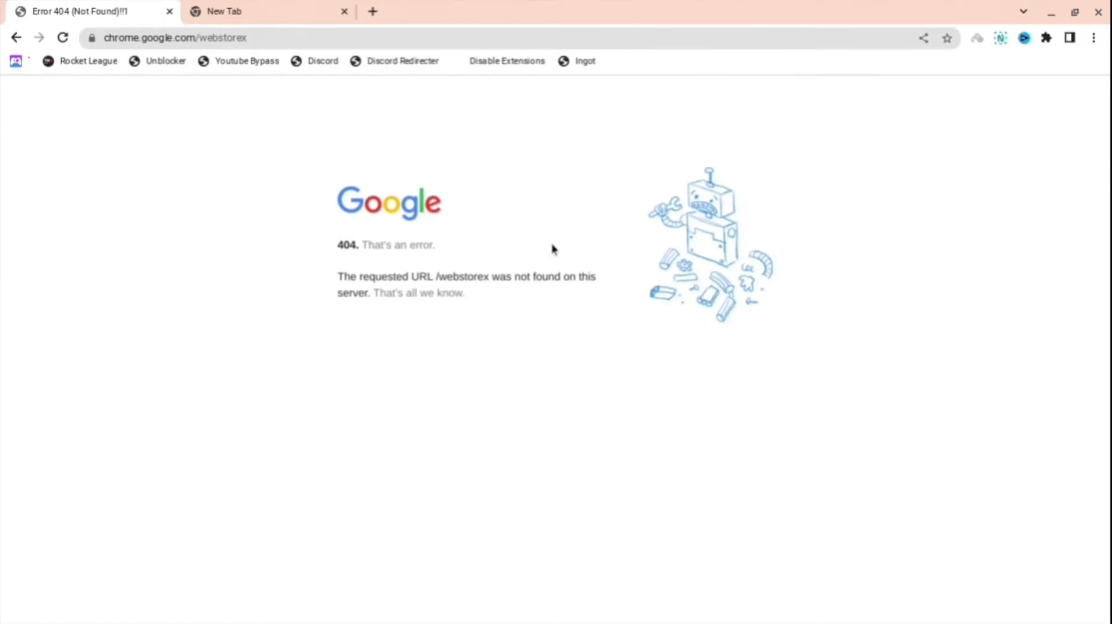
left_click(585, 61)
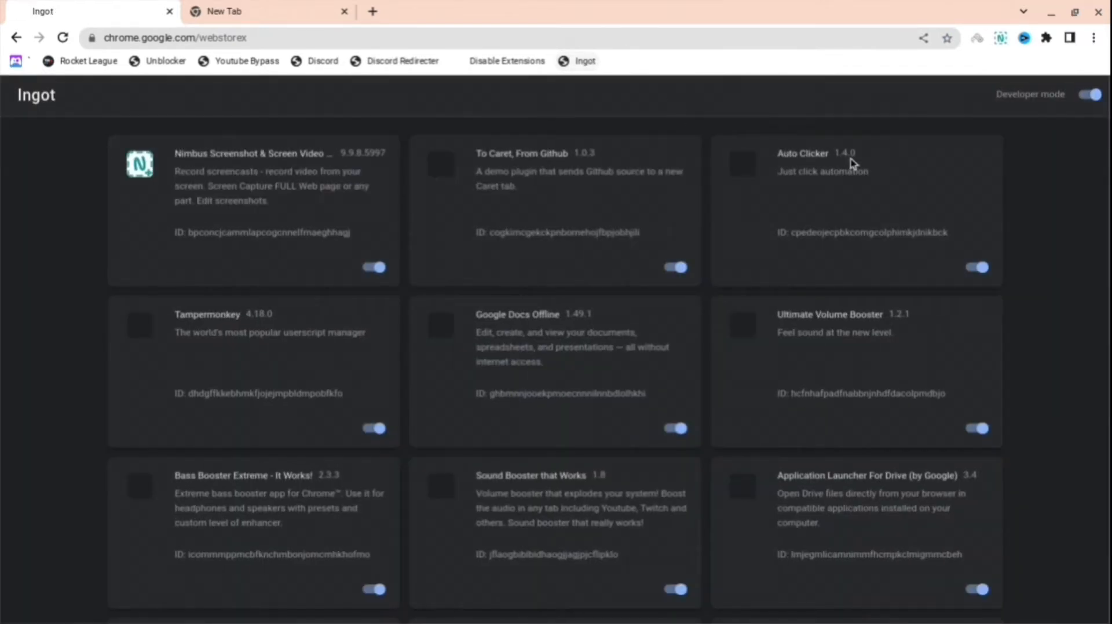
left_click(1090, 93)
type("ch")
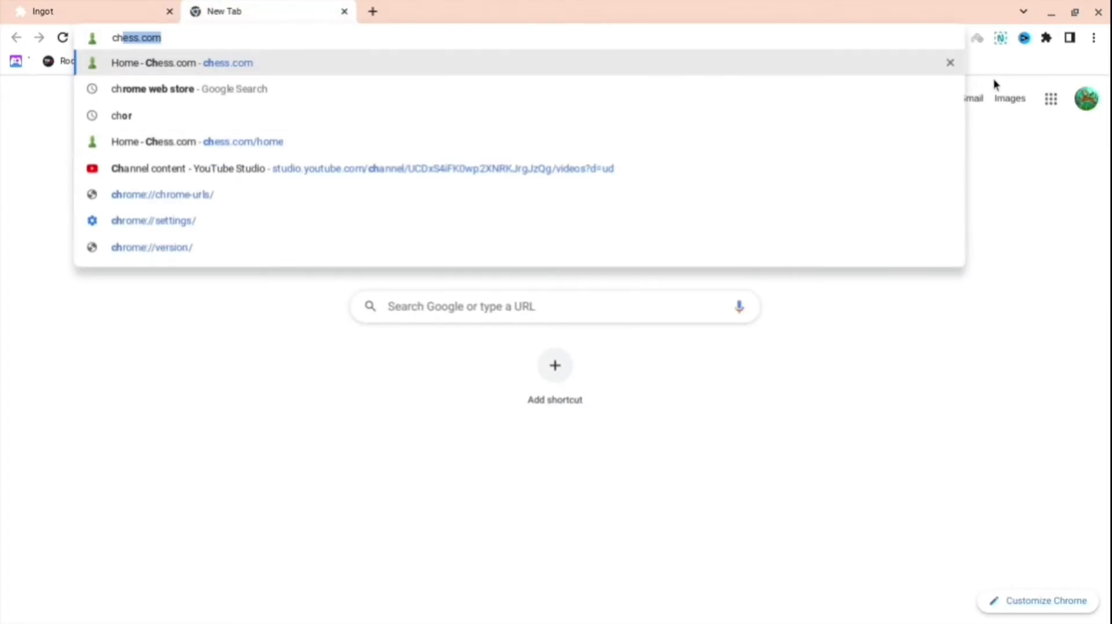
- Open Manage extensions from the toolbar's Extensions puzzle menu
left_click(1046, 37)
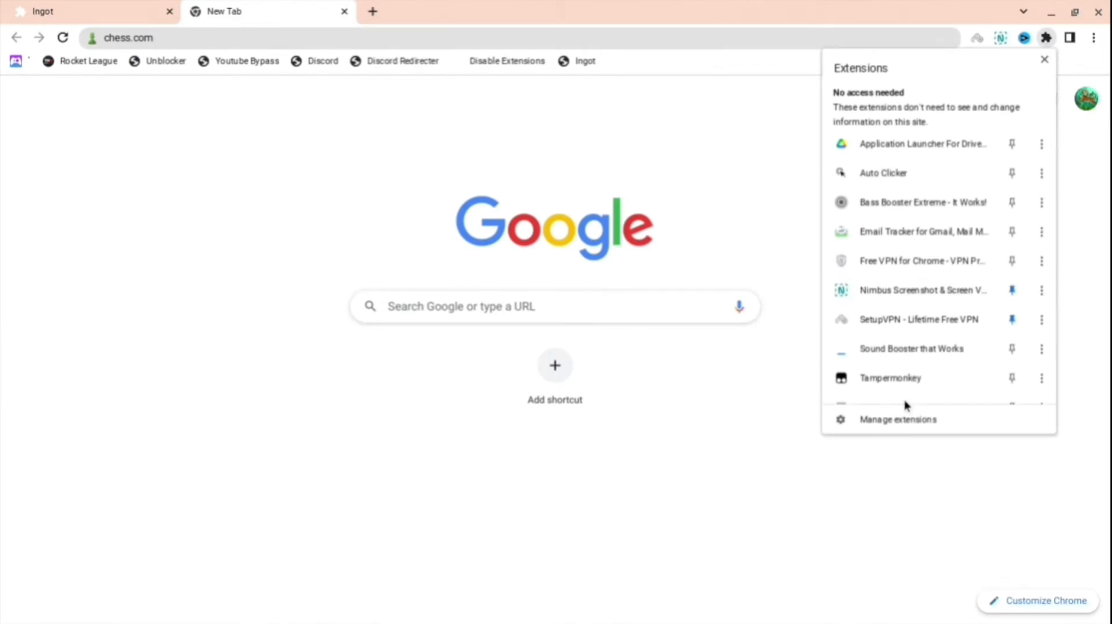
left_click(898, 420)
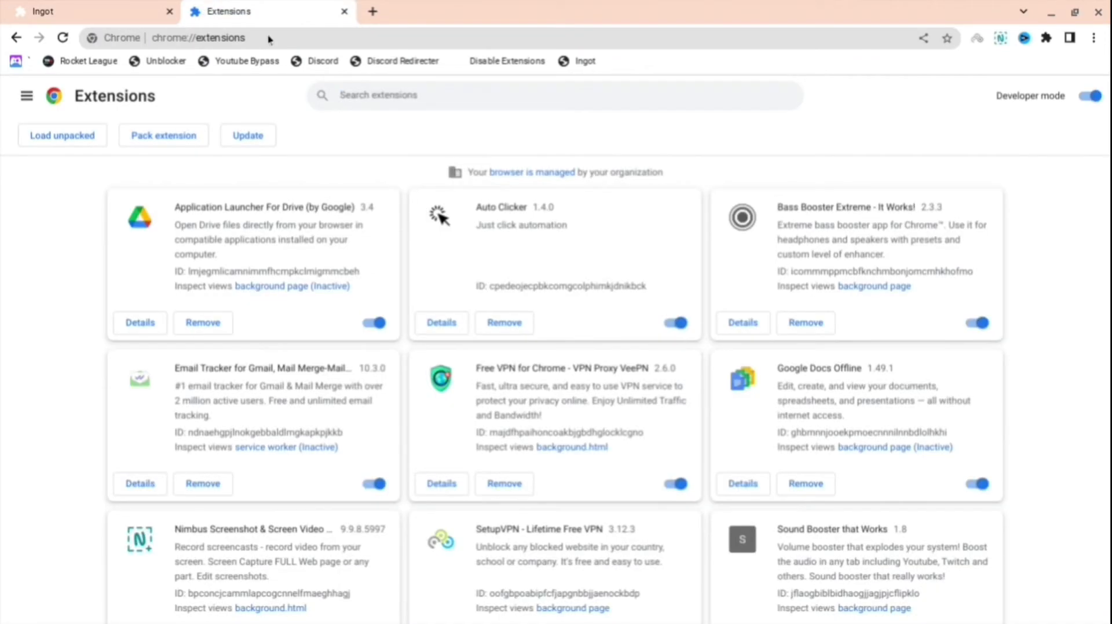
- Scroll through the installed extensions list, then open a third blank tab
scroll("down", 3)
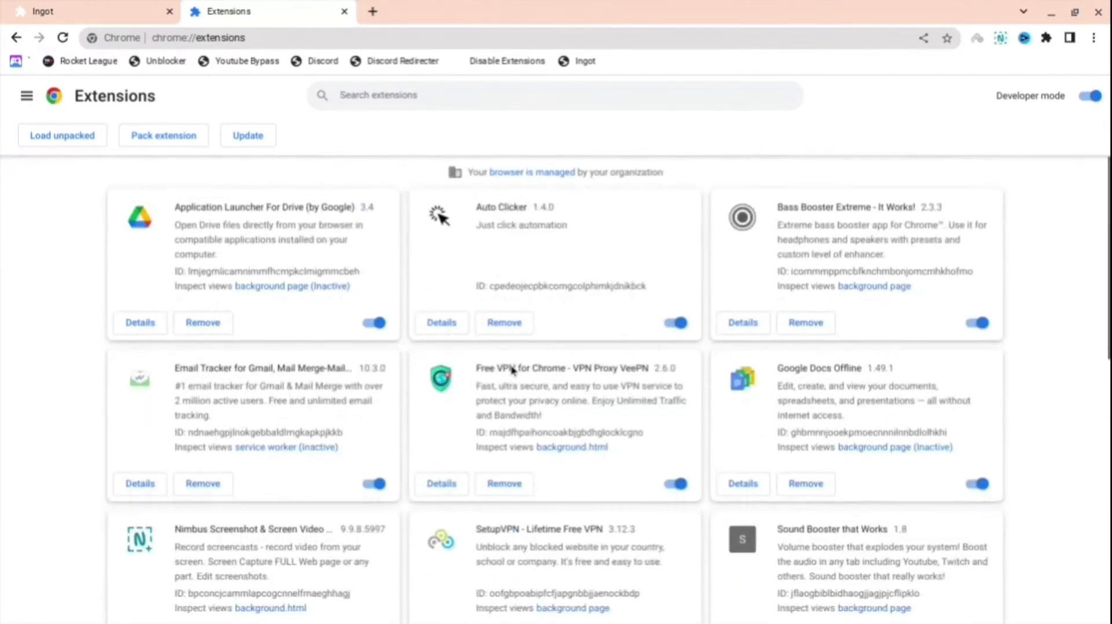
scroll("down", 3)
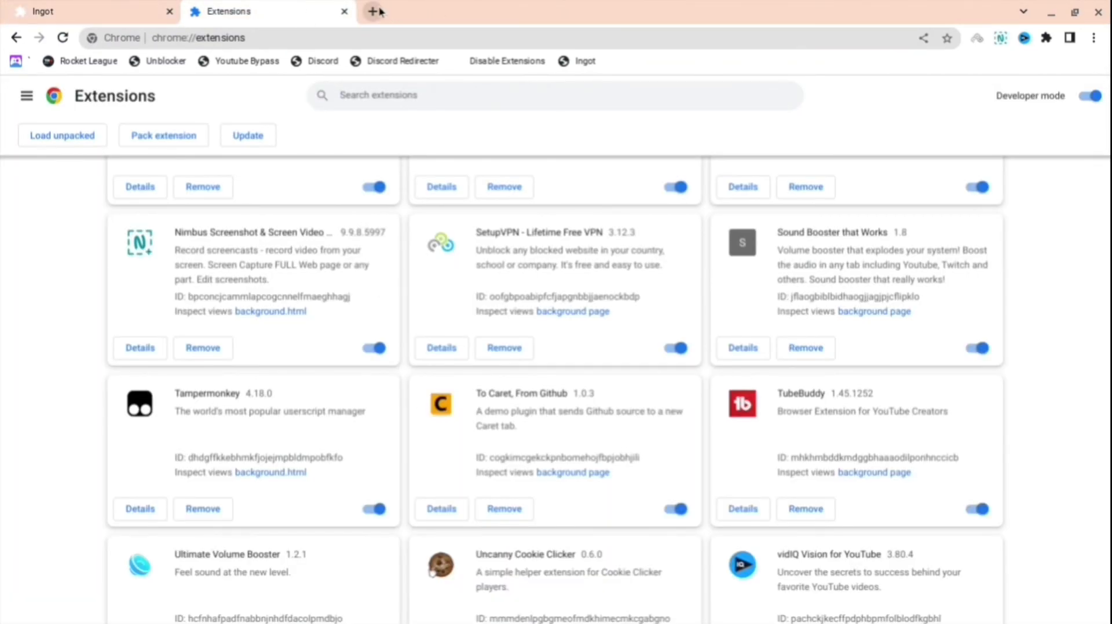
left_click(373, 11)
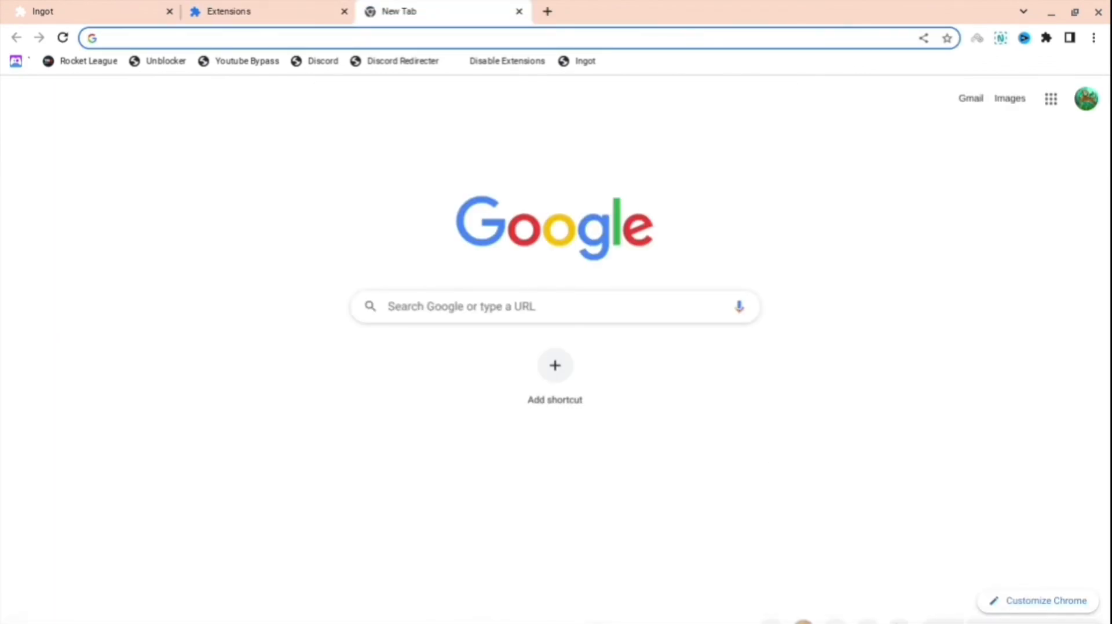